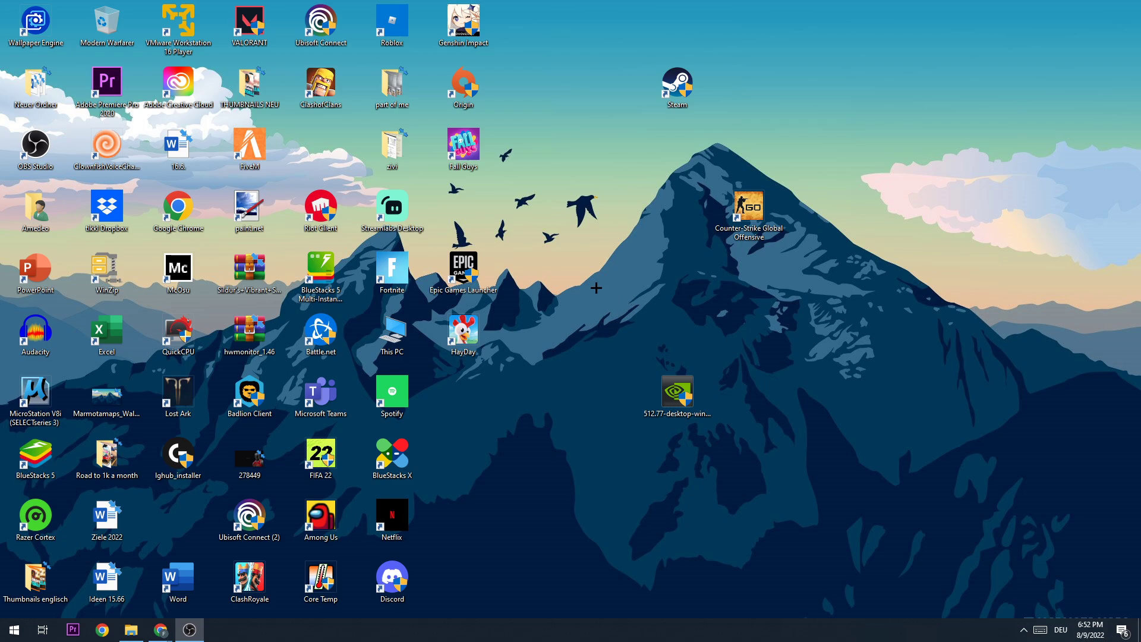
# Open the FiveM folder under AppData\Local in File Explorer.
pyautogui.doubleClick(249, 144)
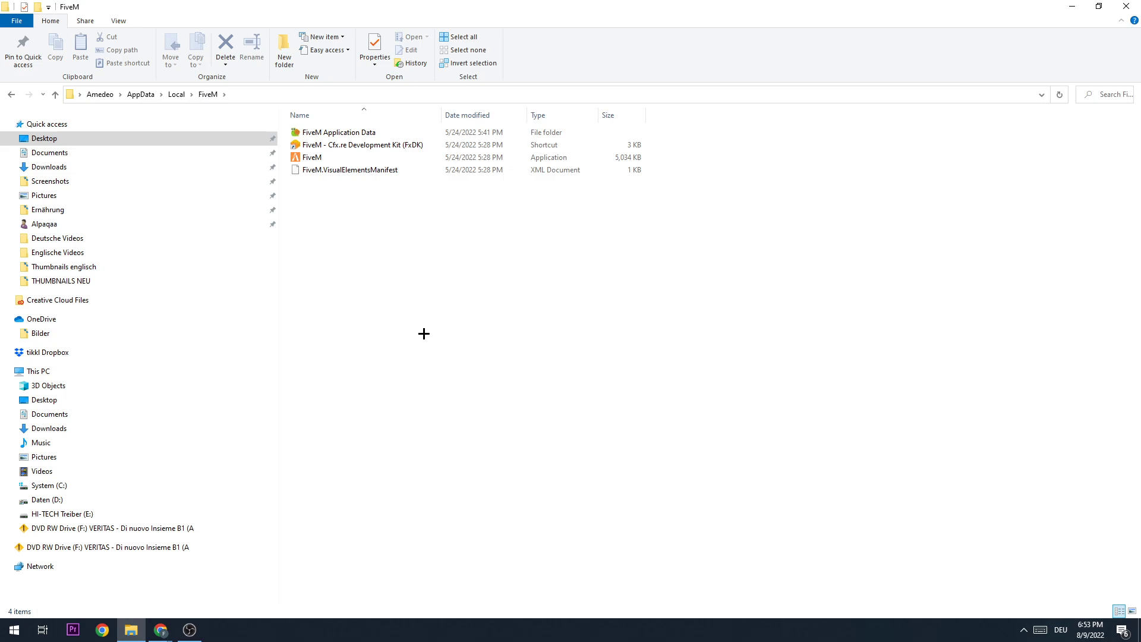